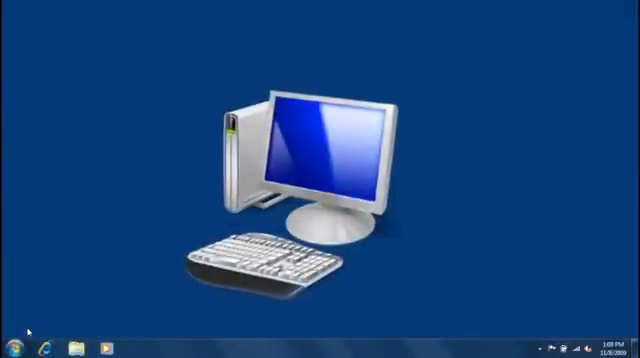
Step: Search 'backup' from Start and go to 'Back up your computer' in Control Panel
click(12, 344)
text(backup)
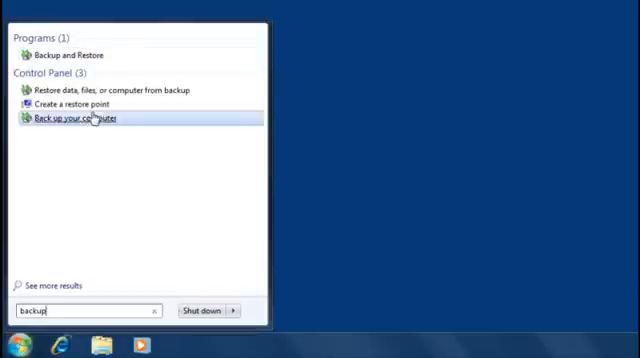
click(72, 116)
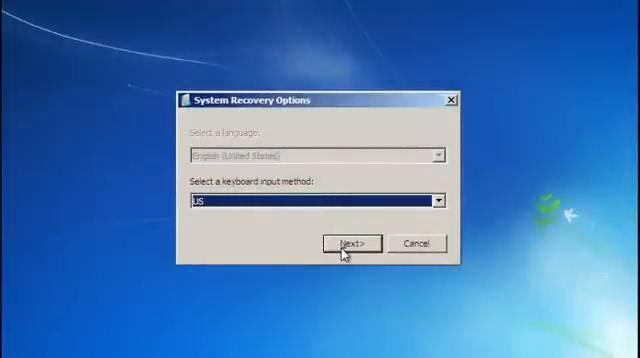
Step: Accept the US keyboard input method and select 'Restore your computer using a system image'
click(350, 242)
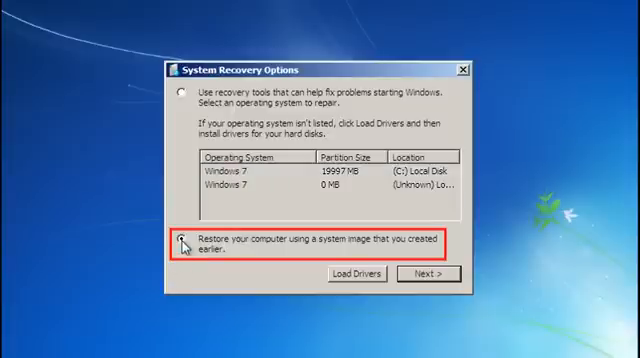
click(180, 244)
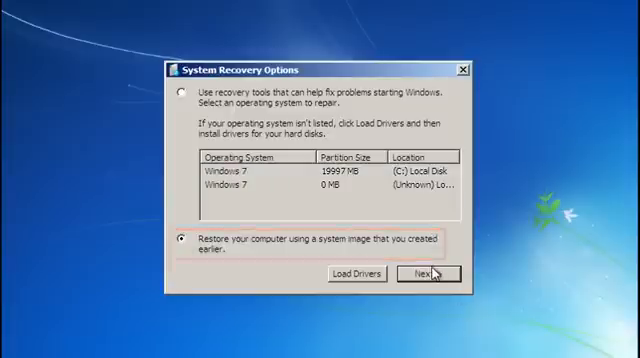
click(434, 272)
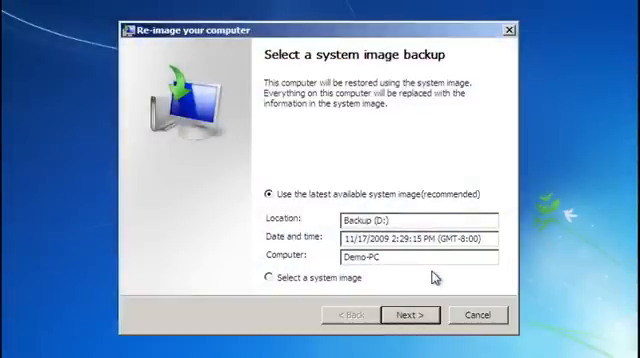
Step: Re-image drive C: from the latest Backup (D:) system image, confirming the data replacement with Yes
click(272, 192)
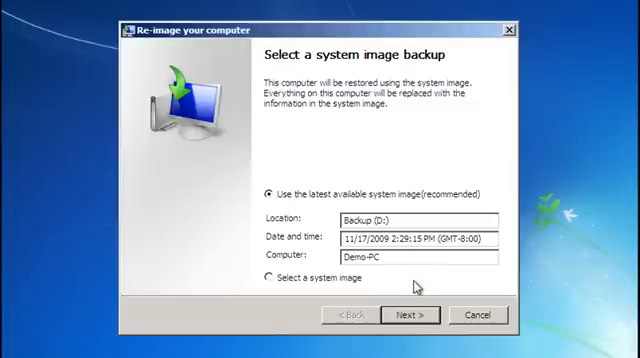
mouse_move(414, 318)
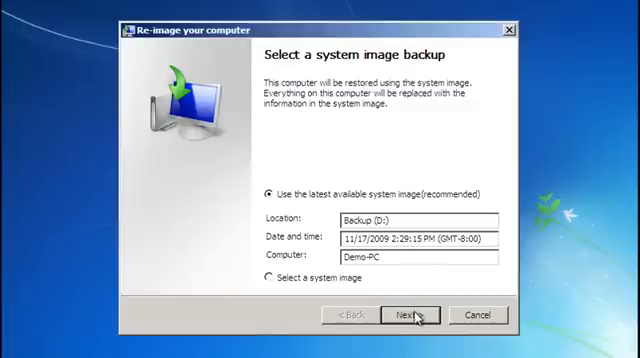
click(408, 316)
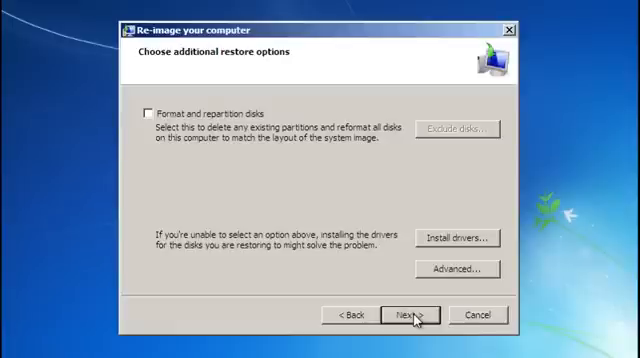
click(404, 316)
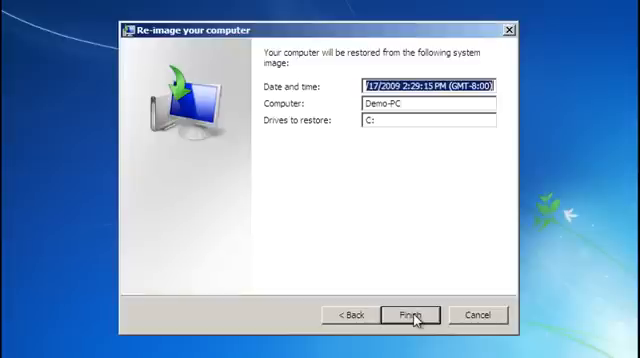
click(404, 316)
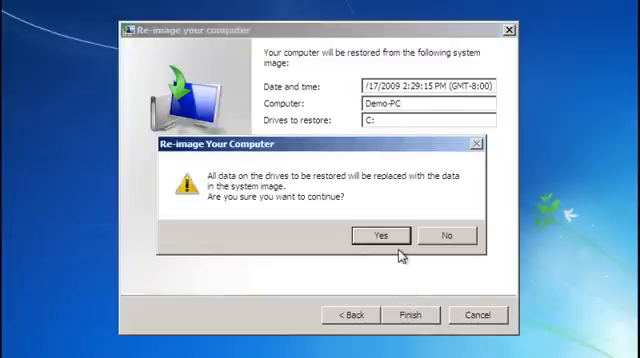
click(378, 234)
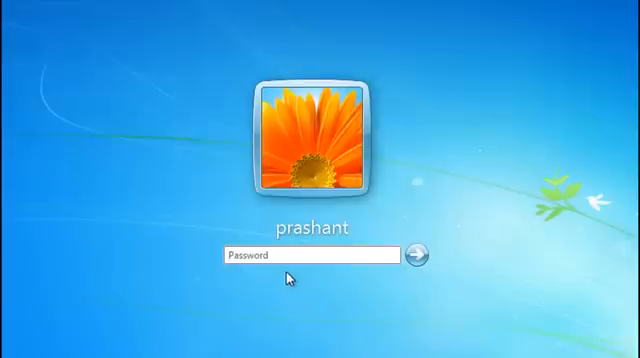
Step: Enter the account password and log on to the restored Windows 7 system
text(•••)
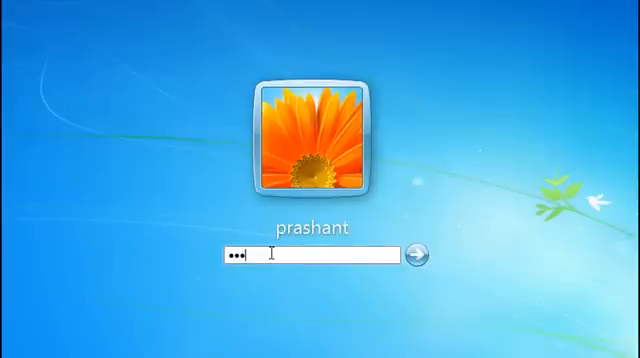
text(•••)
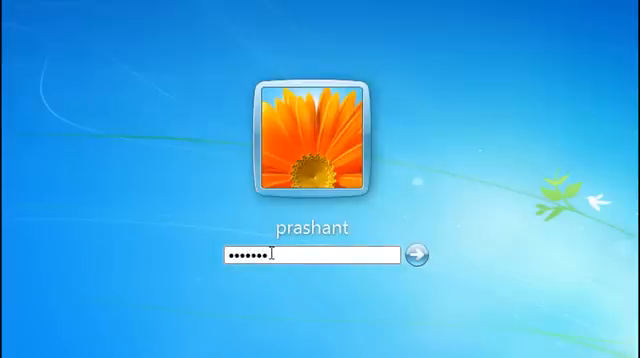
click(420, 256)
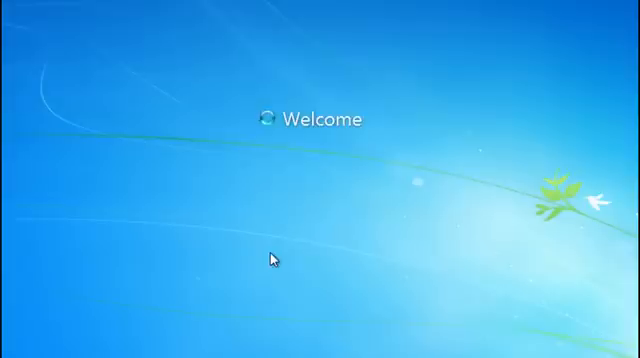